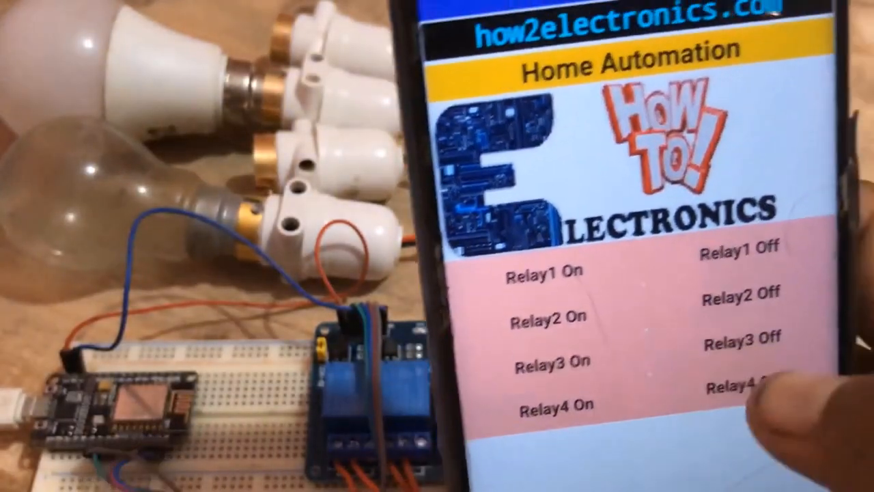
# Review the NextPCB order page and highlight the 20% OFF PCB Orders offer
pyautogui.click(734, 394)
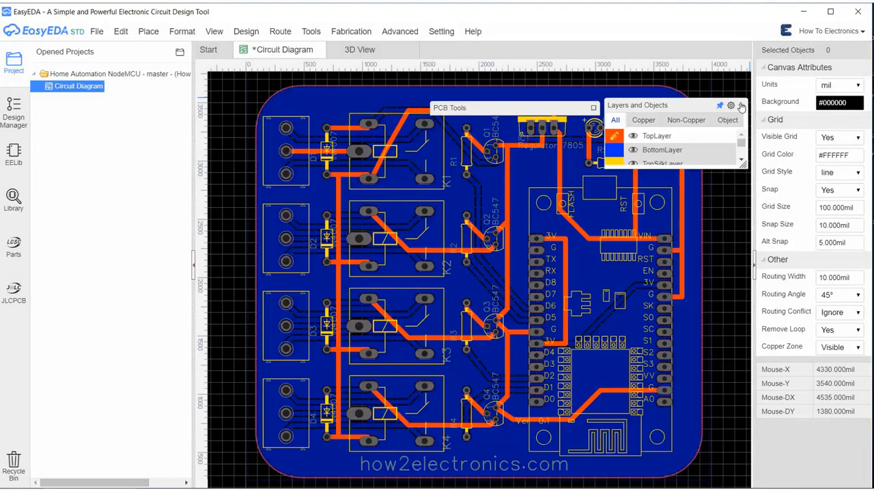
pyautogui.click(634, 135)
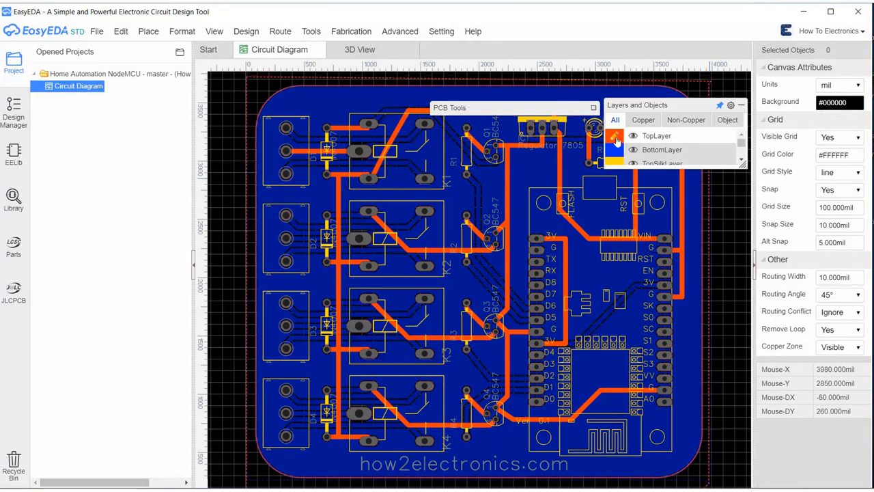
pyautogui.click(359, 50)
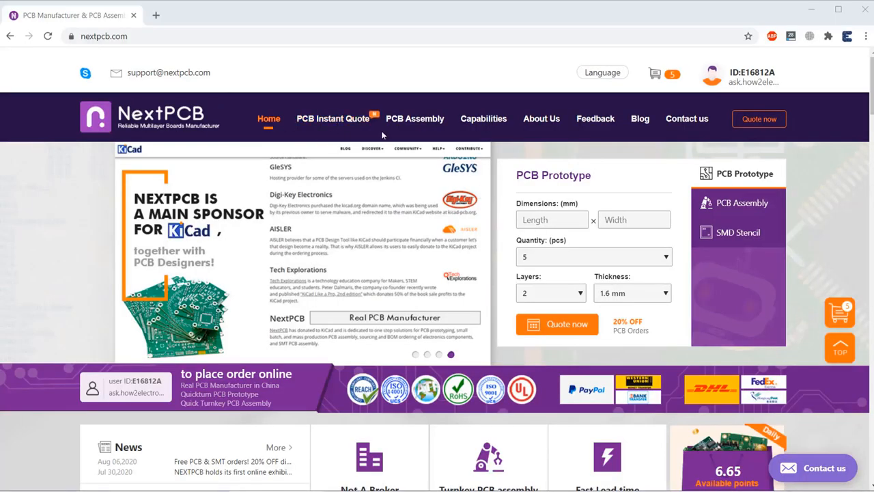
pyautogui.scroll(-3)
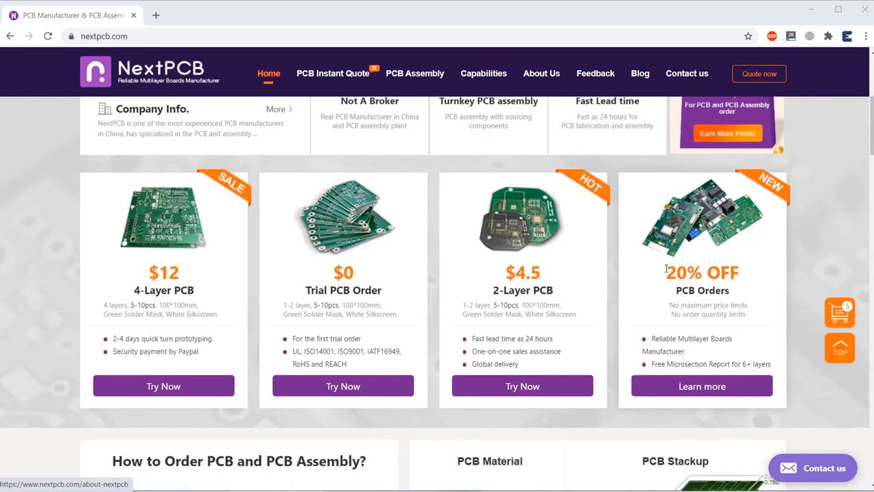
pyautogui.doubleClick(702, 273)
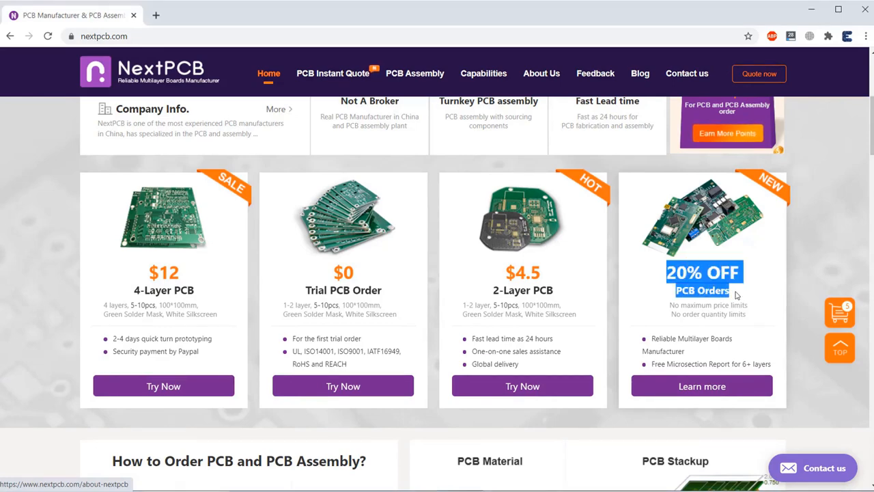
pyautogui.scroll(-3)
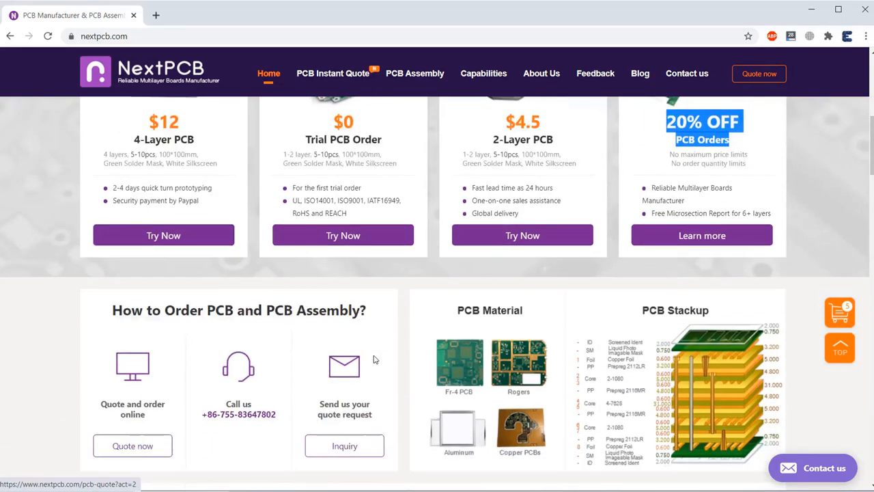
pyautogui.scroll(3)
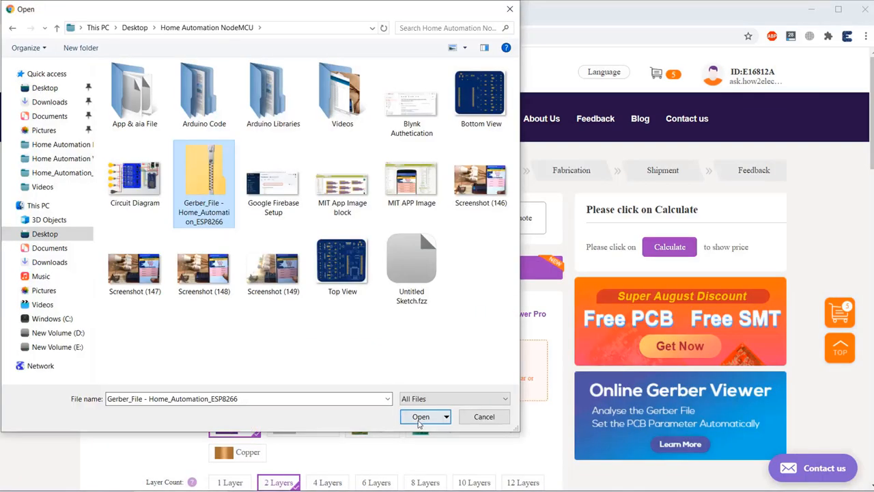
# Upload the Home_Automation_ESP8266 Gerber zip and move the 2-layer board order into My Shopping Cart
pyautogui.click(421, 416)
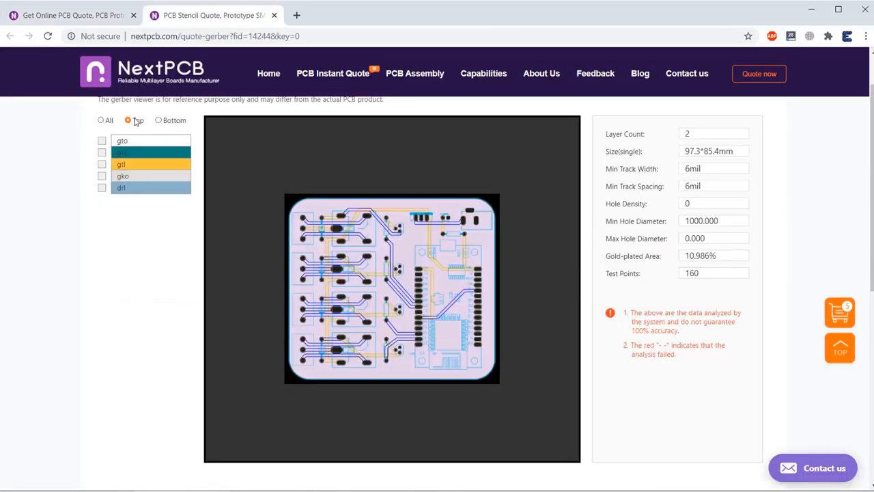
pyautogui.click(158, 120)
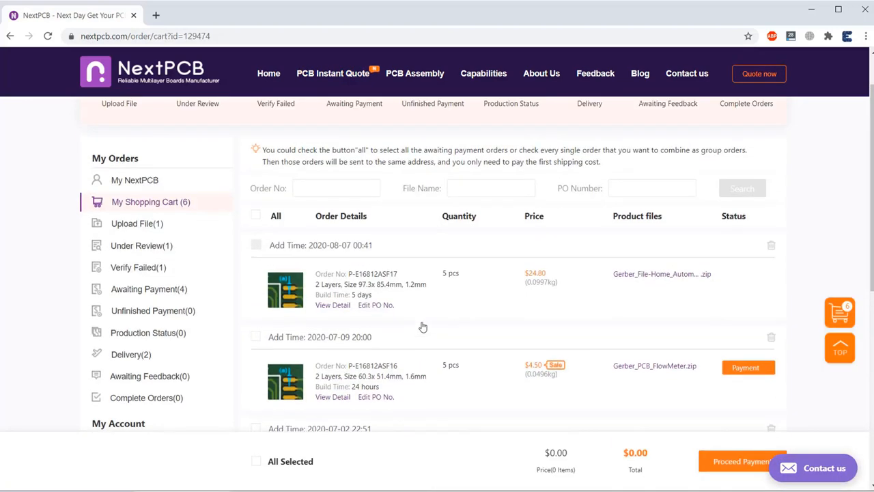
pyautogui.click(267, 74)
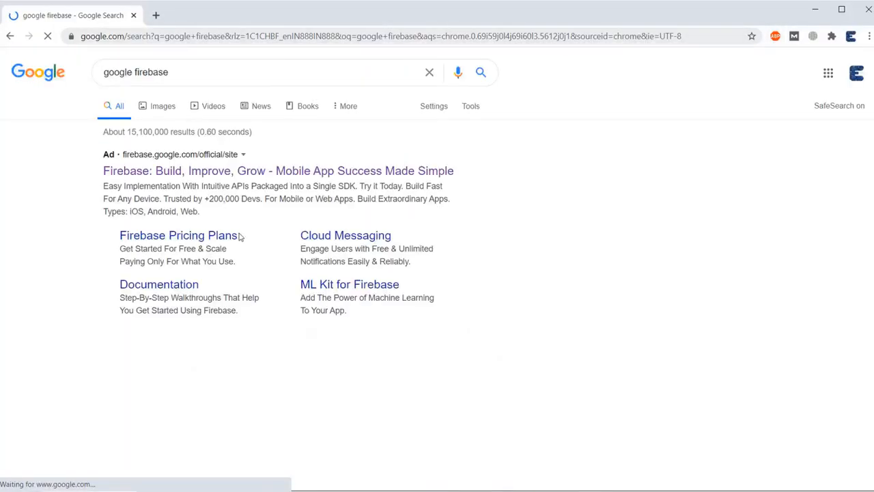
# Go to firebase.google.com from the search results and enter the Firebase console
pyautogui.scroll(-3)
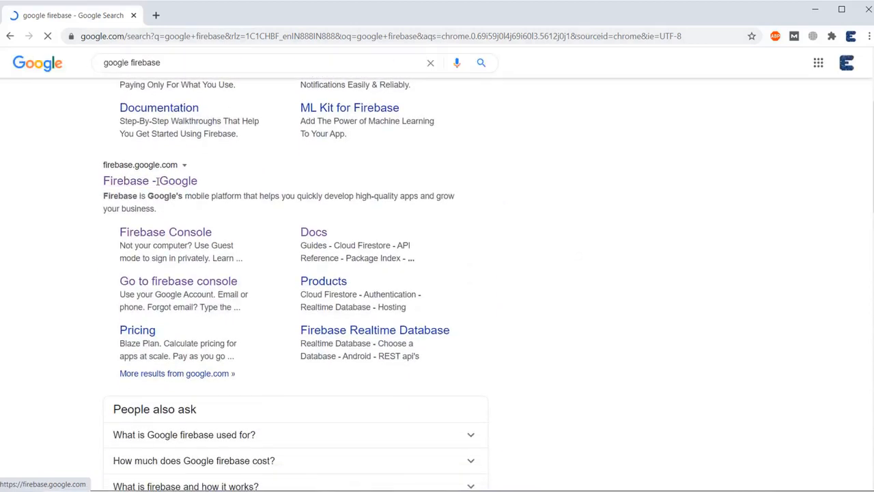
pyautogui.click(151, 181)
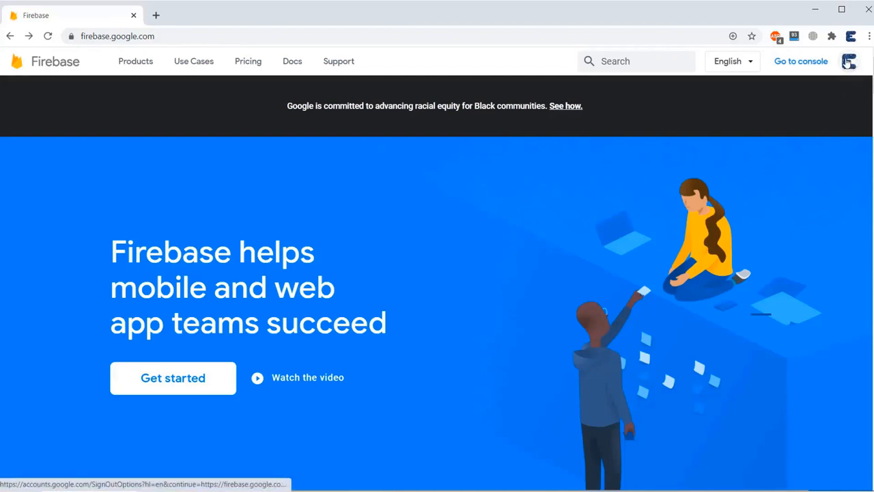
pyautogui.click(801, 60)
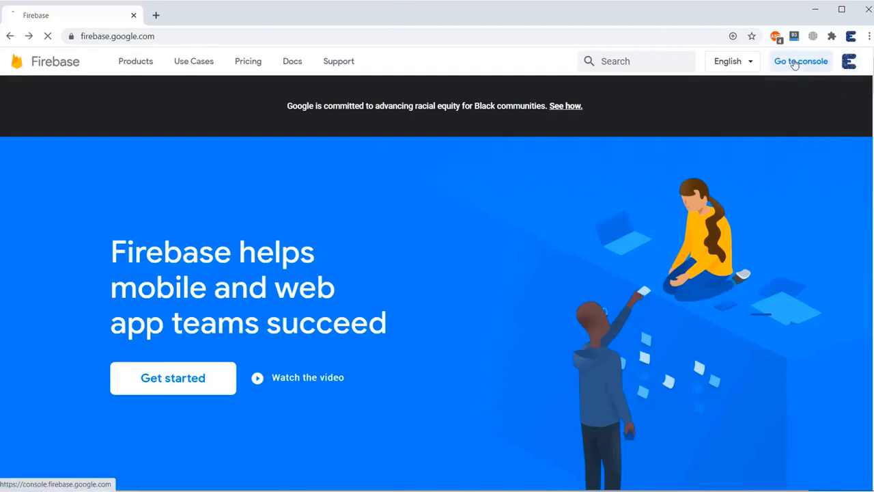
pyautogui.click(800, 60)
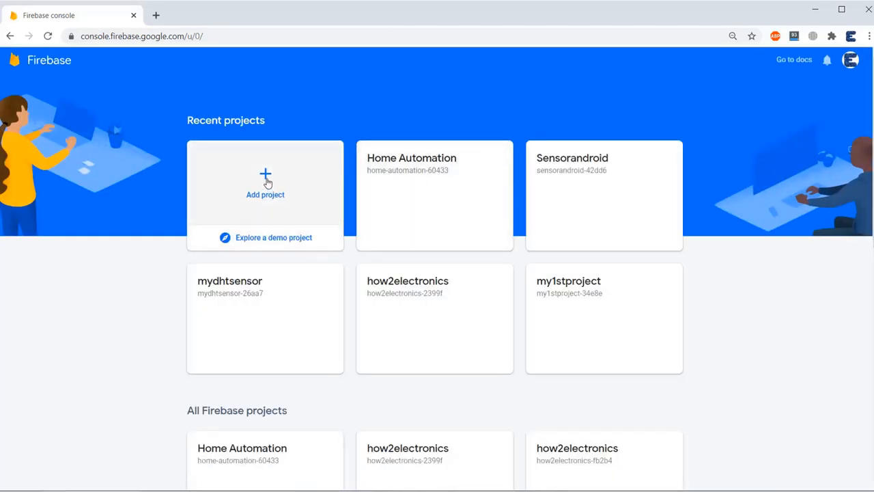
# Add a new Firebase project and name it myhomeautomation
pyautogui.click(264, 183)
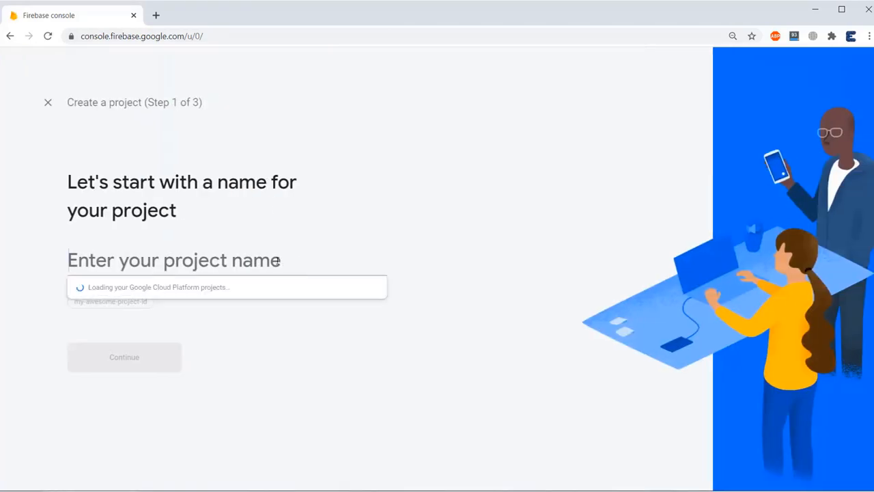
pyautogui.write('myhm')
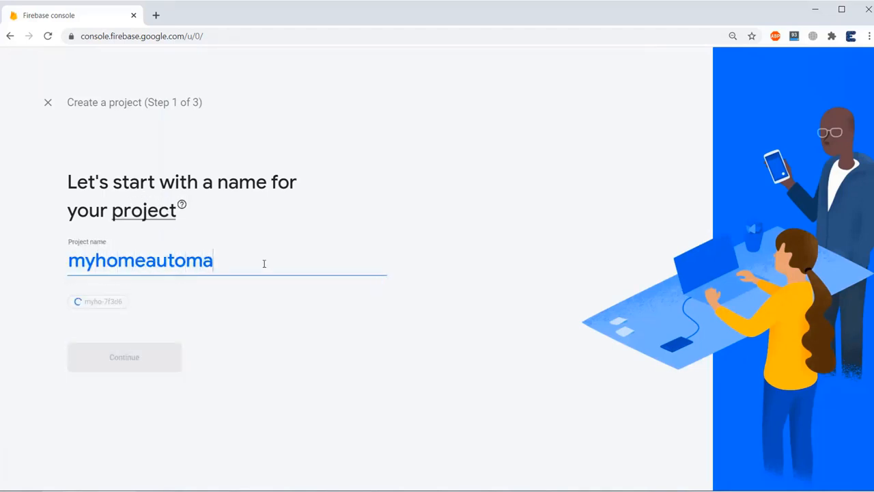
pyautogui.write('tion')
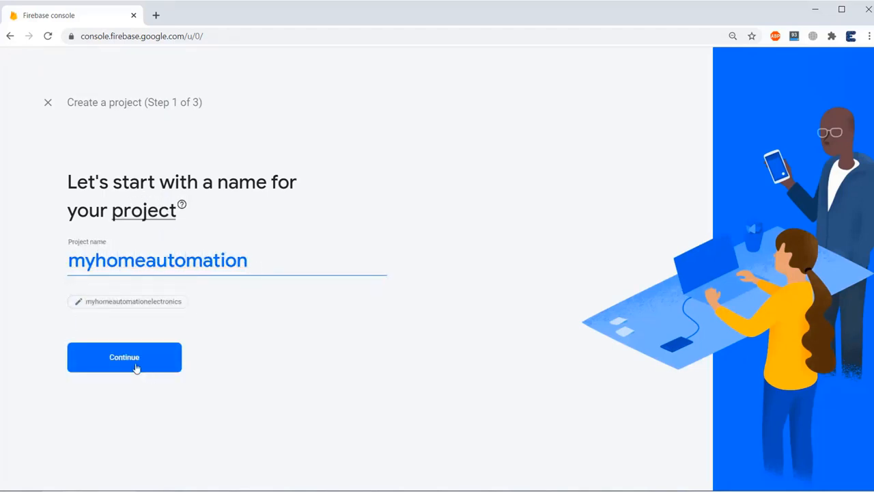
pyautogui.click(124, 357)
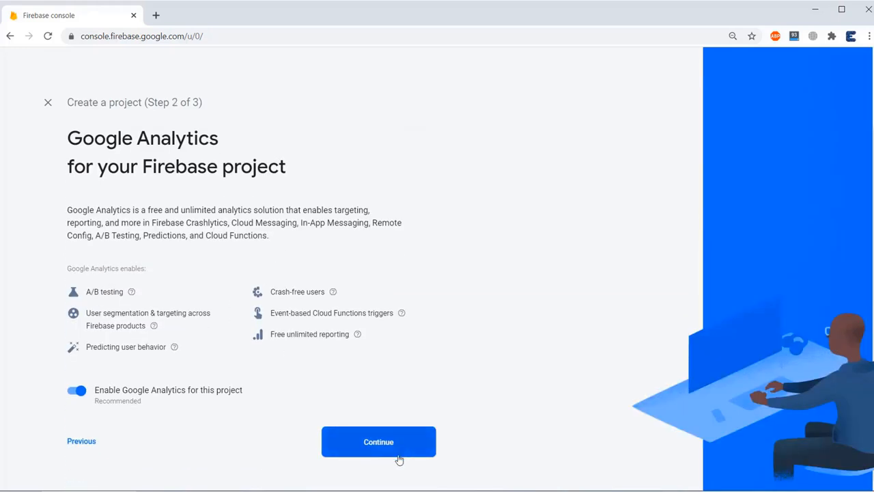
# Keep Google Analytics enabled, link an account, create the project and enter its overview
pyautogui.click(379, 441)
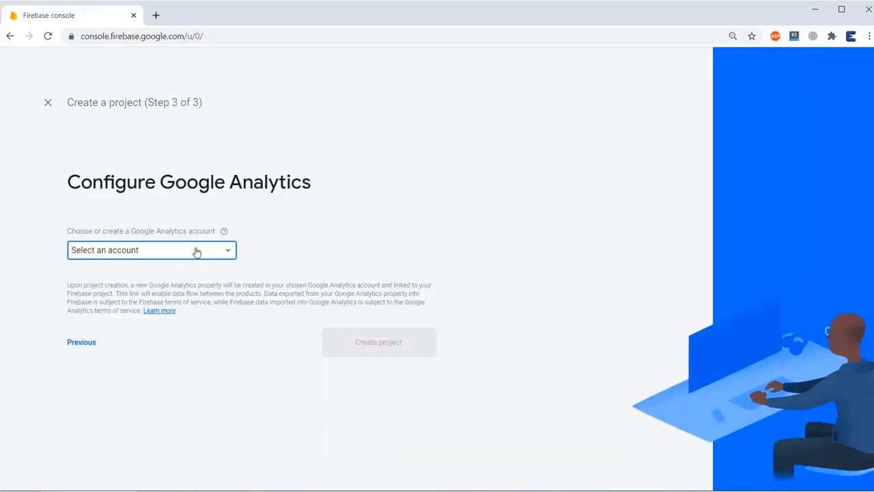
pyautogui.click(150, 248)
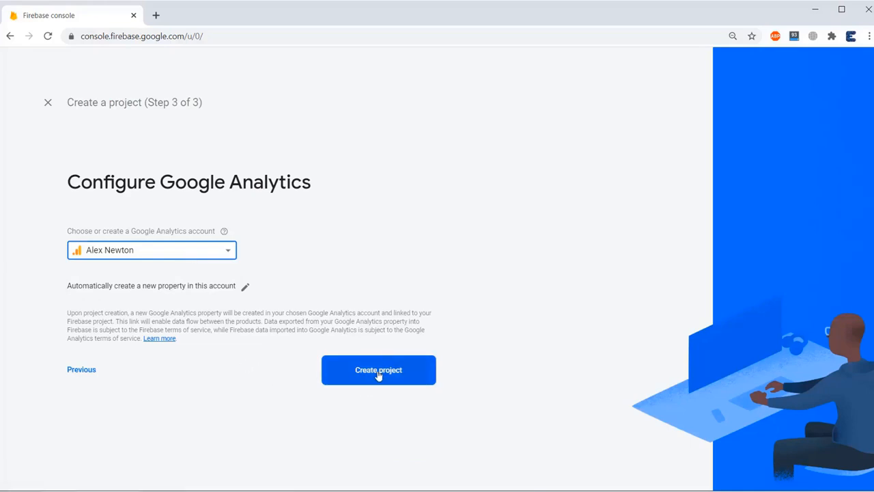
pyautogui.click(378, 368)
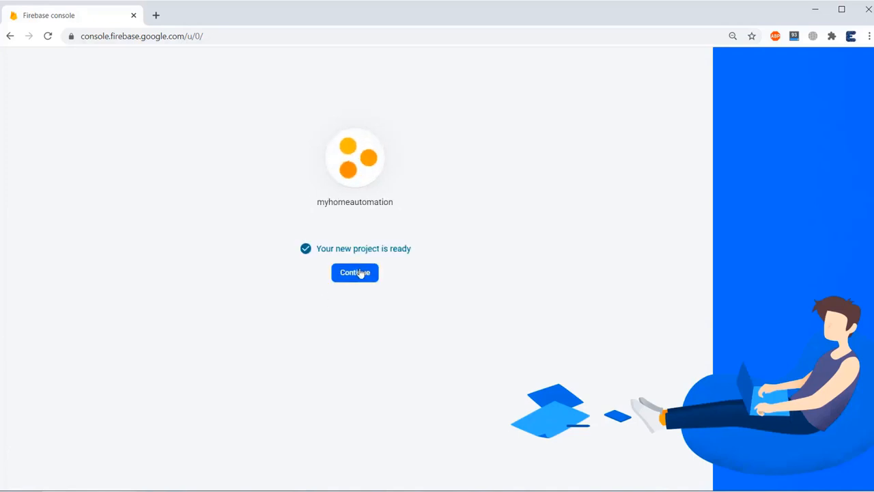
pyautogui.click(355, 271)
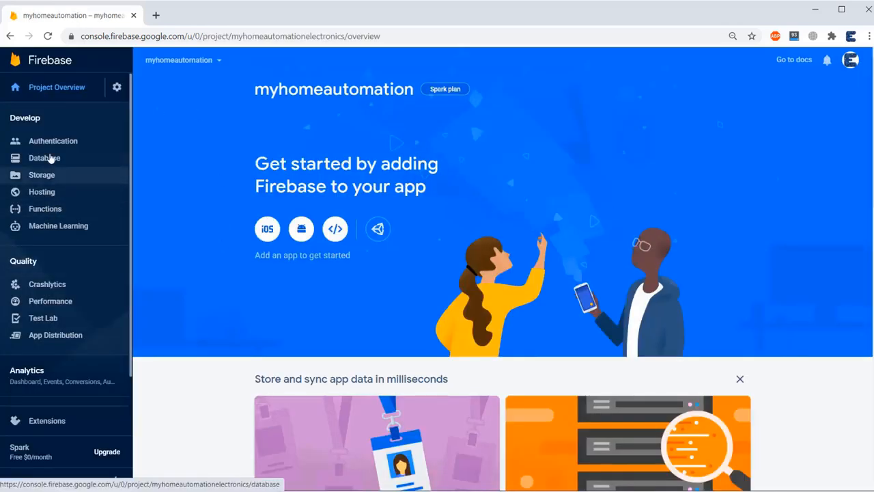
# Create a Cloud Firestore database in test mode located in nam5 (us-central)
pyautogui.click(44, 159)
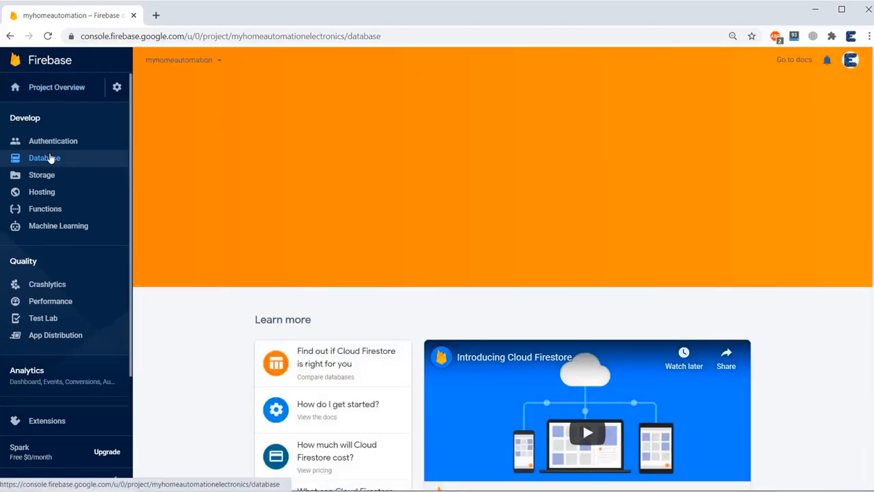
pyautogui.click(44, 159)
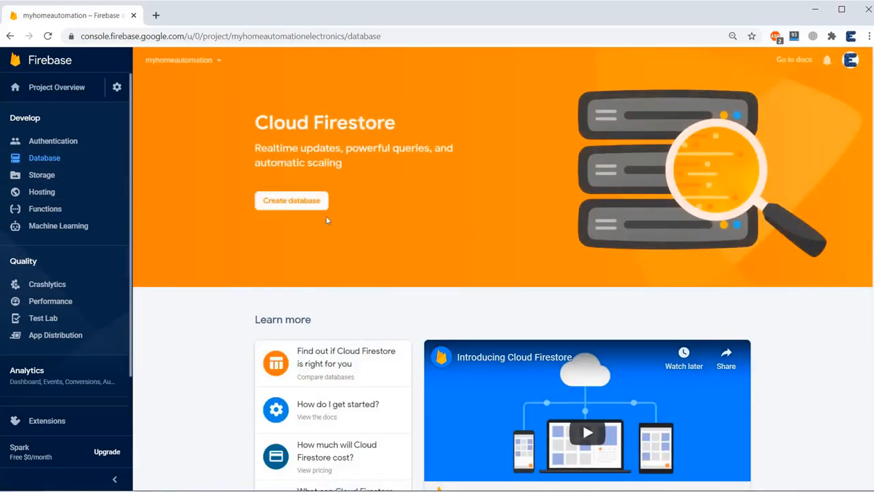
pyautogui.click(292, 199)
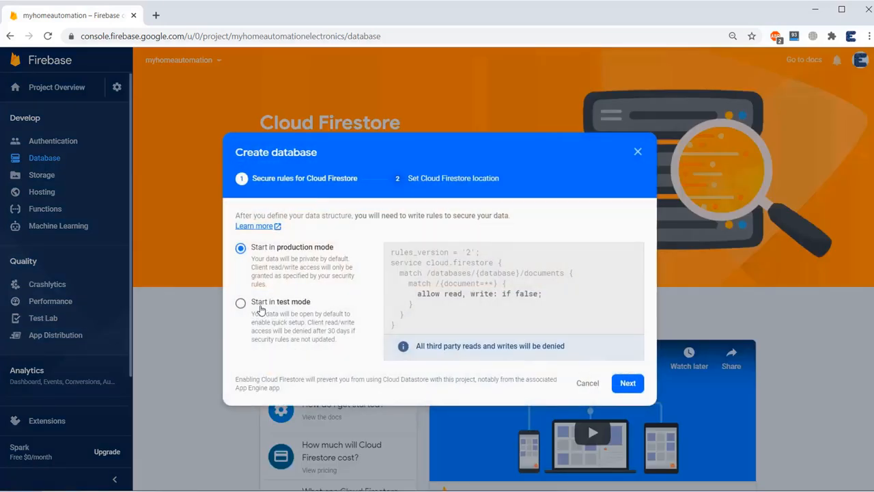
pyautogui.click(627, 382)
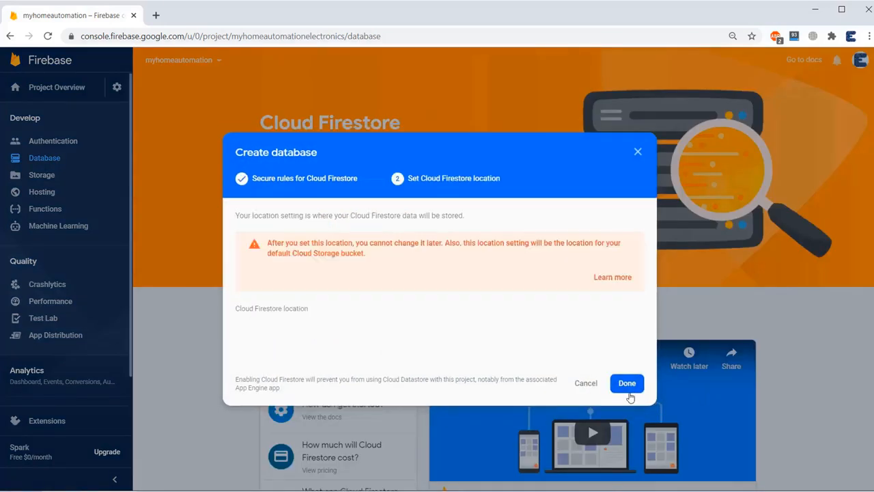
pyautogui.click(626, 382)
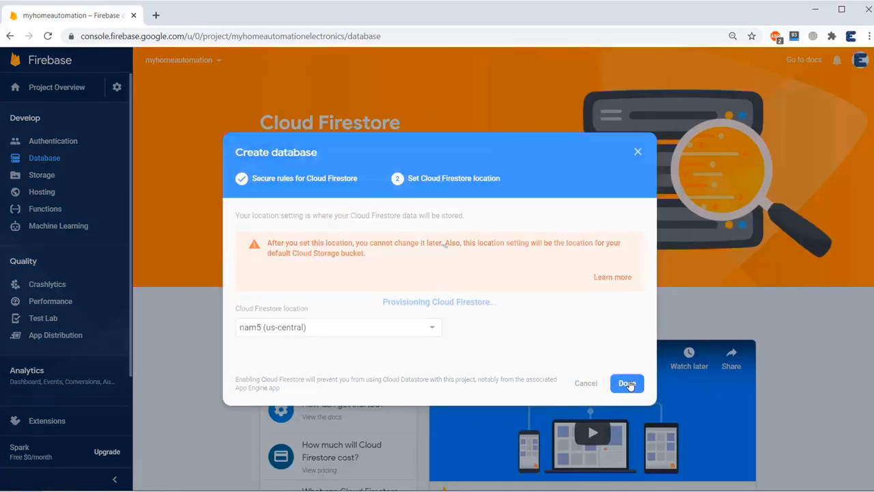
pyautogui.click(625, 383)
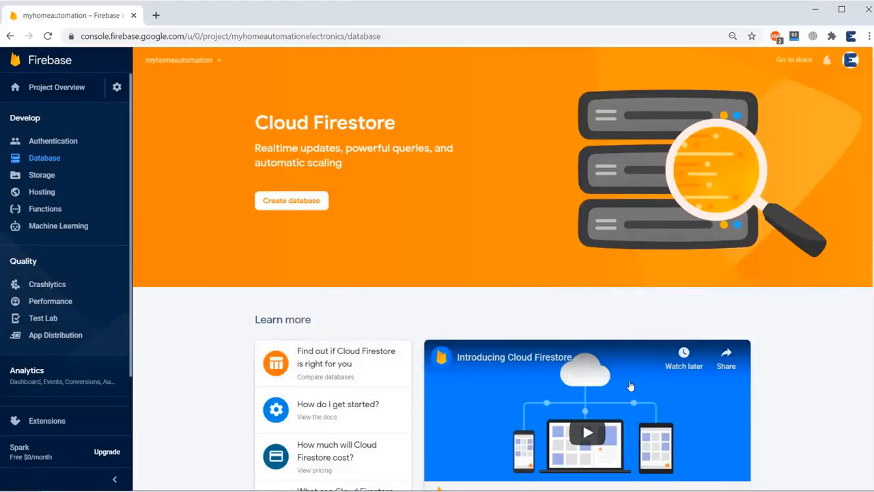
pyautogui.click(290, 200)
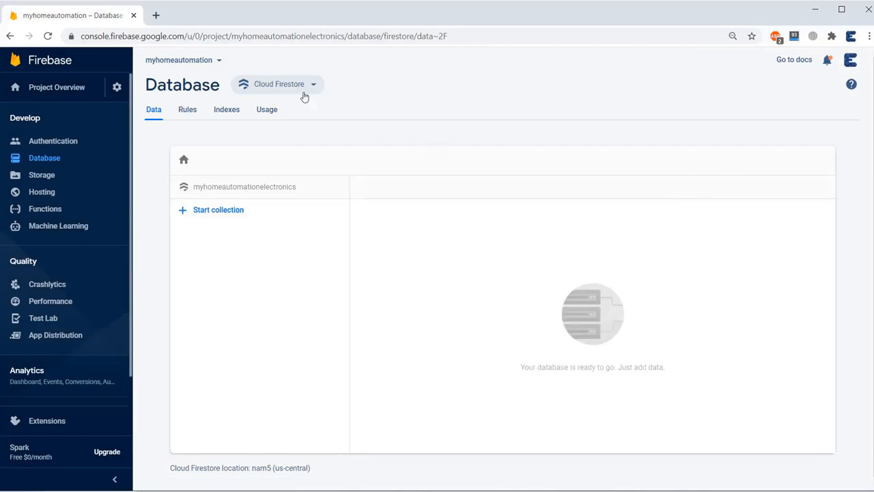
# Switch to Realtime Database and publish rules with .read and .write set to true
pyautogui.click(278, 85)
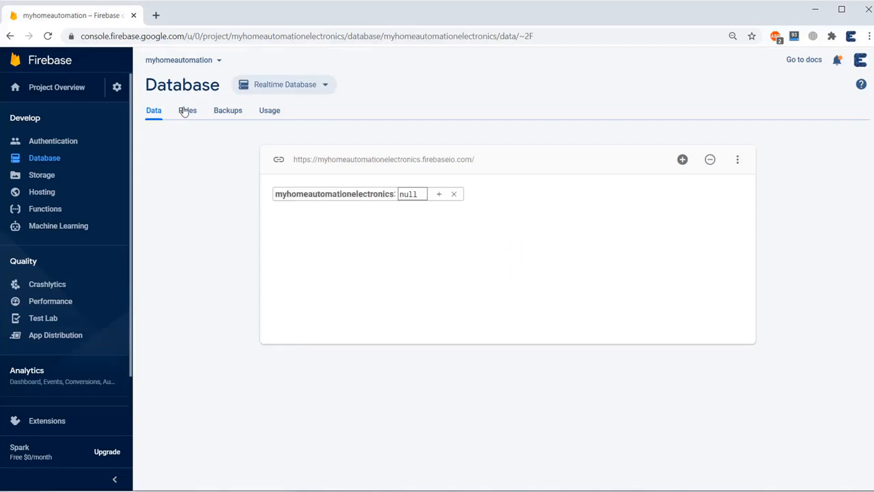
pyautogui.click(187, 109)
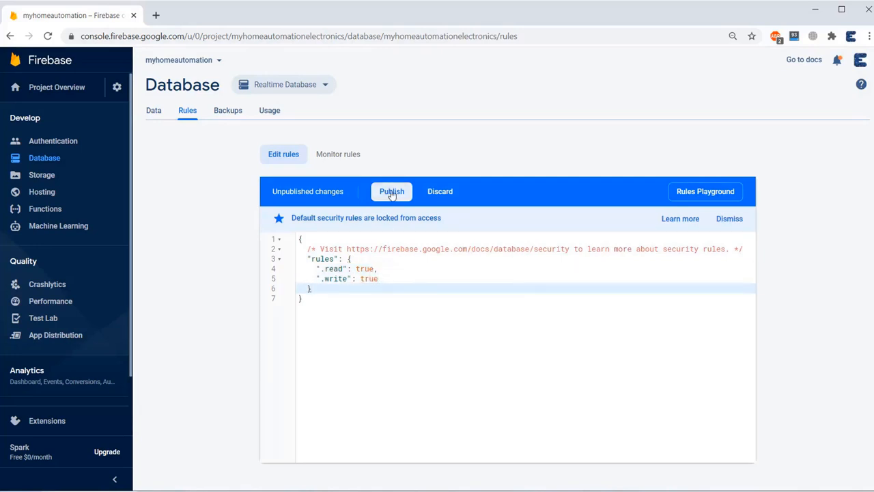
pyautogui.click(391, 191)
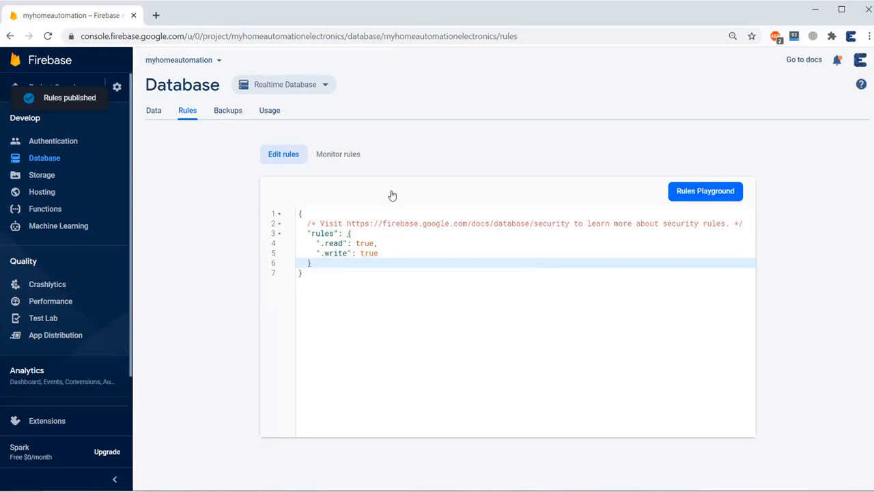
pyautogui.click(153, 109)
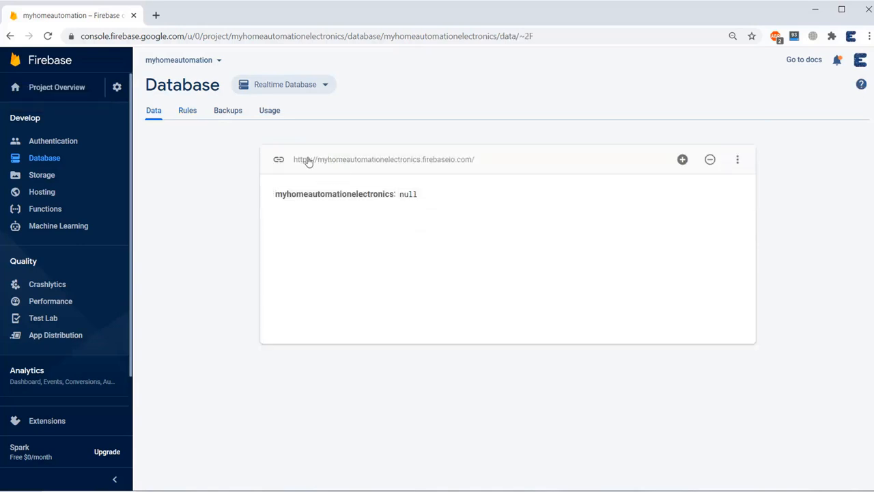
pyautogui.rightClick(307, 158)
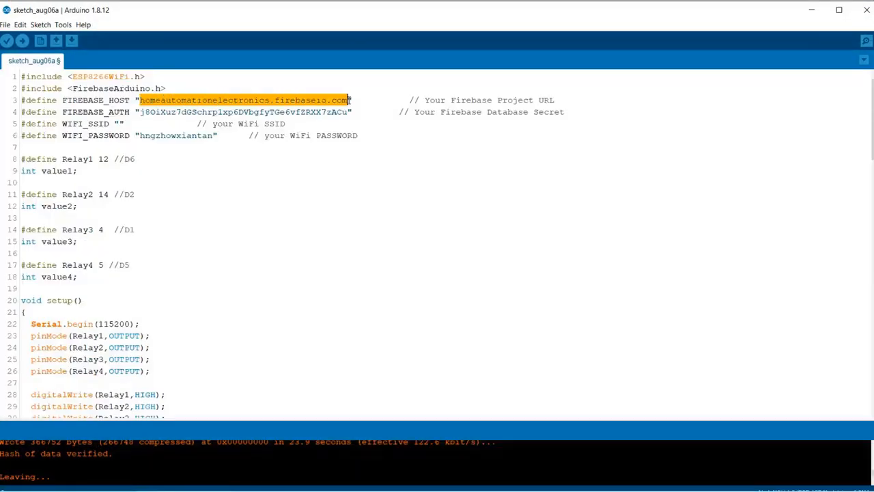
pyautogui.write('https://myhomeautomationelectronics.firebaseio.com')
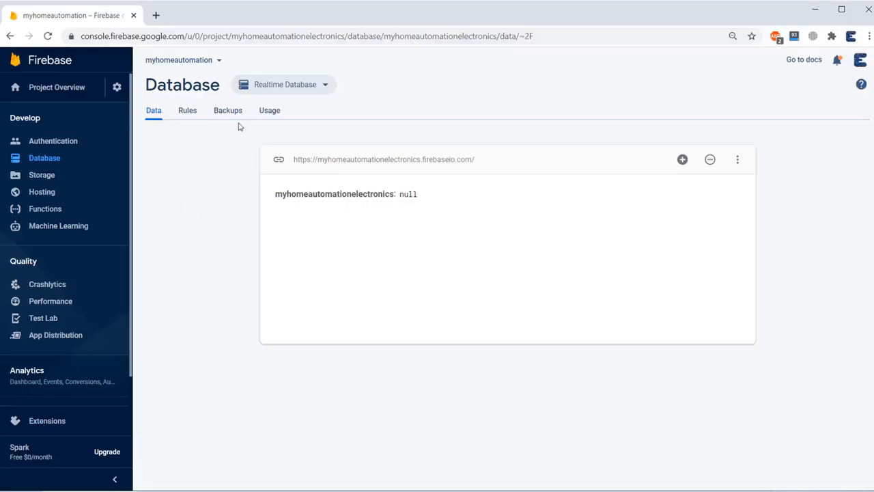
# Reveal the legacy database secret under Project settings > Service accounts
pyautogui.click(117, 88)
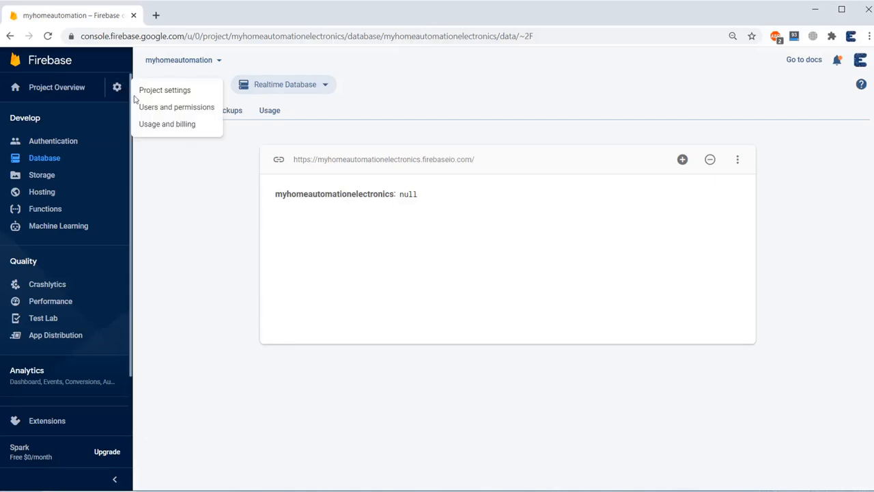
pyautogui.click(164, 90)
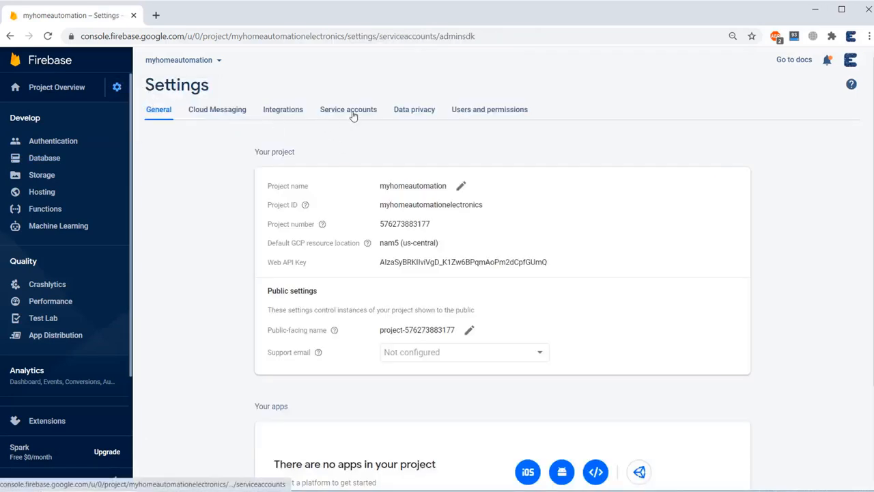
pyautogui.click(348, 109)
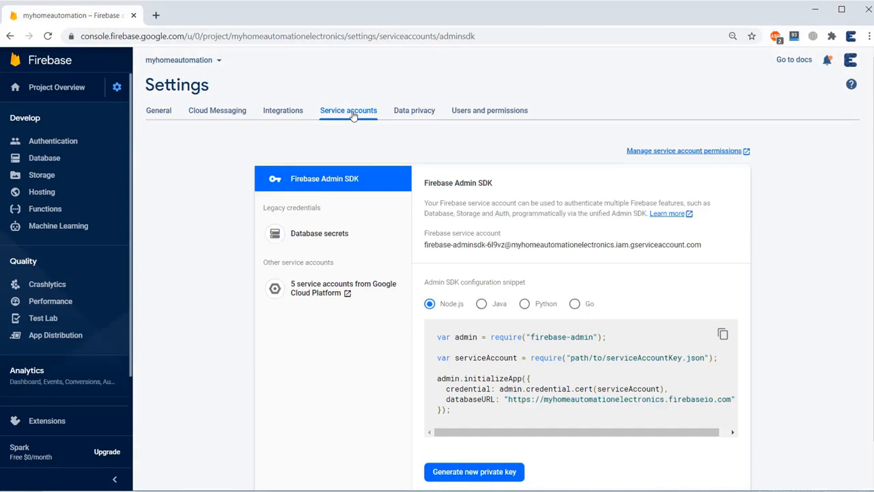
pyautogui.click(320, 232)
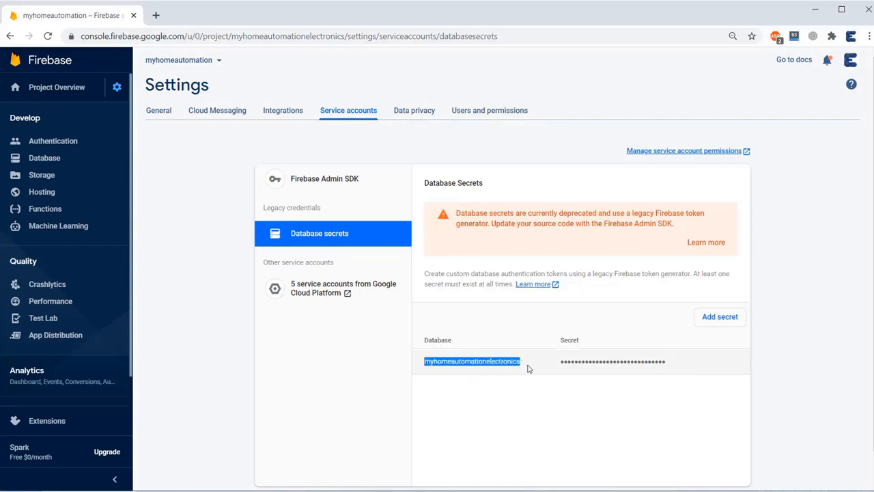
pyautogui.click(721, 360)
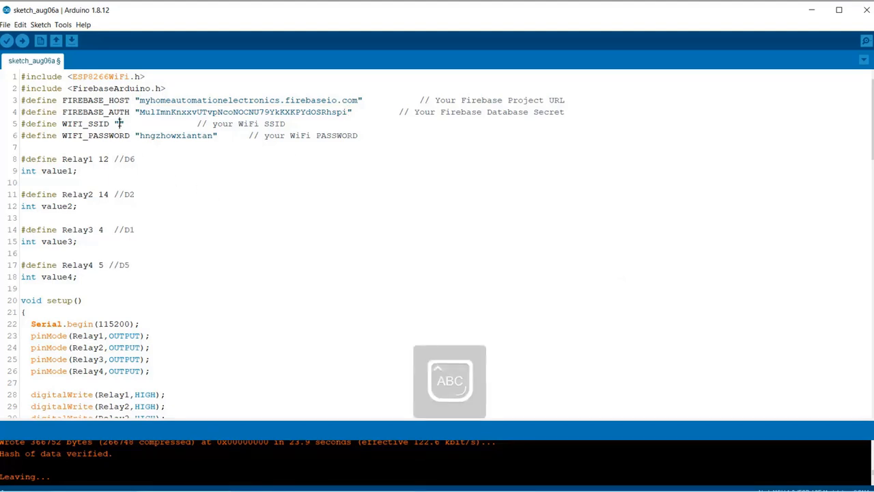
# Set the sketch's WIFI_SSID to MySmartHome
pyautogui.write('MySmart')
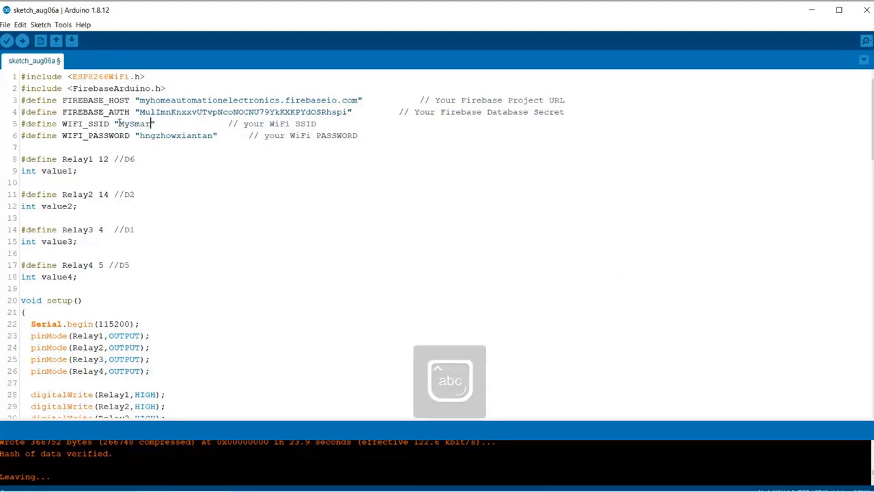
pyautogui.write('tHome')
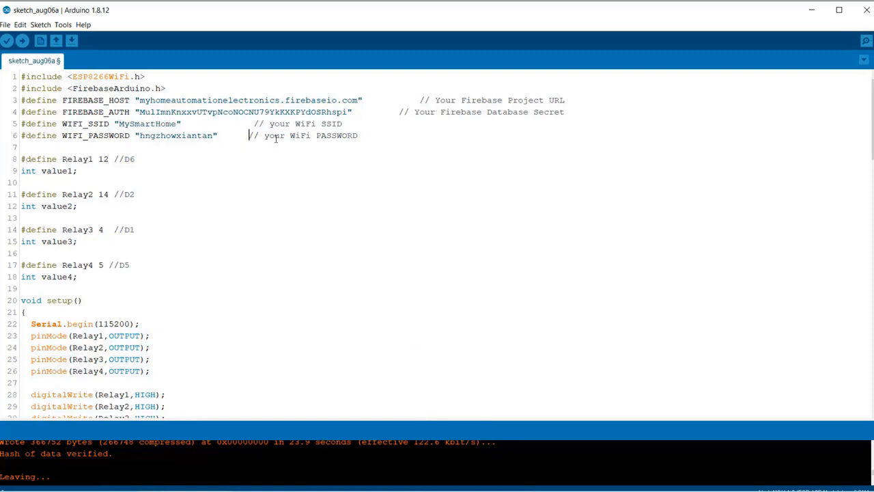
pyautogui.moveTo(350, 207)
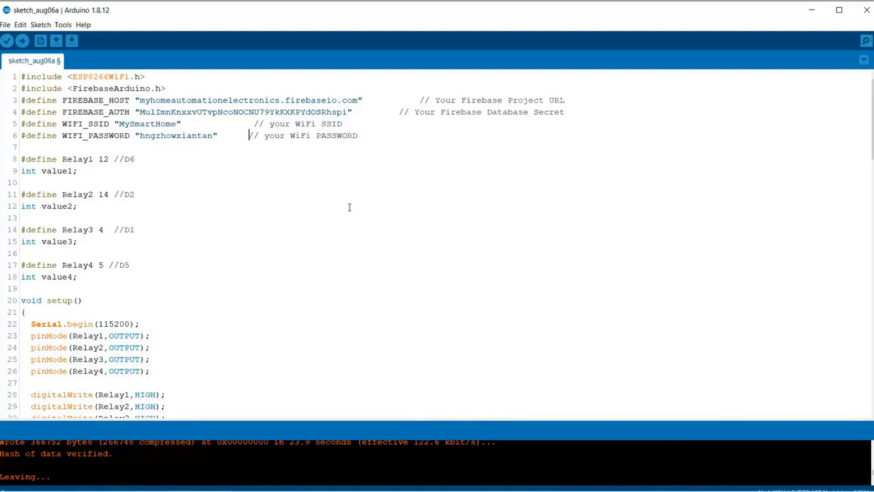
pyautogui.moveTo(353, 208)
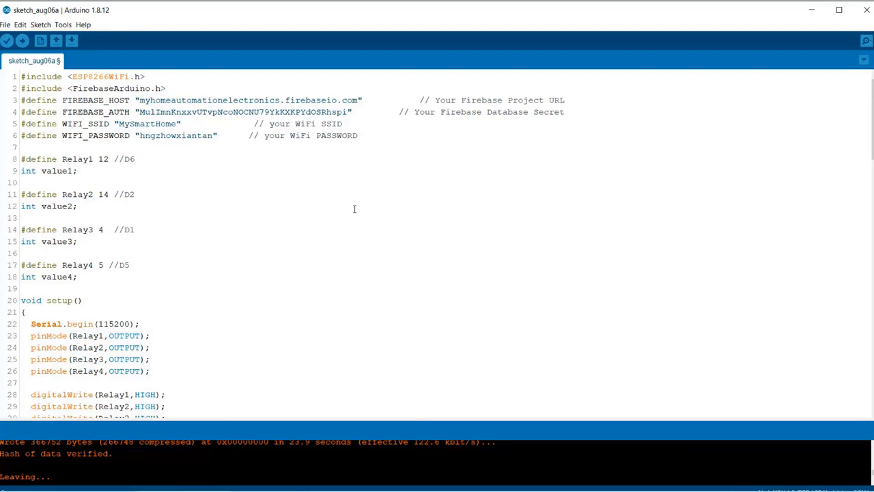
# Confirm NodeMCU 1.0 board and port, upload the sketch and watch the Serial Monitor
pyautogui.click(63, 25)
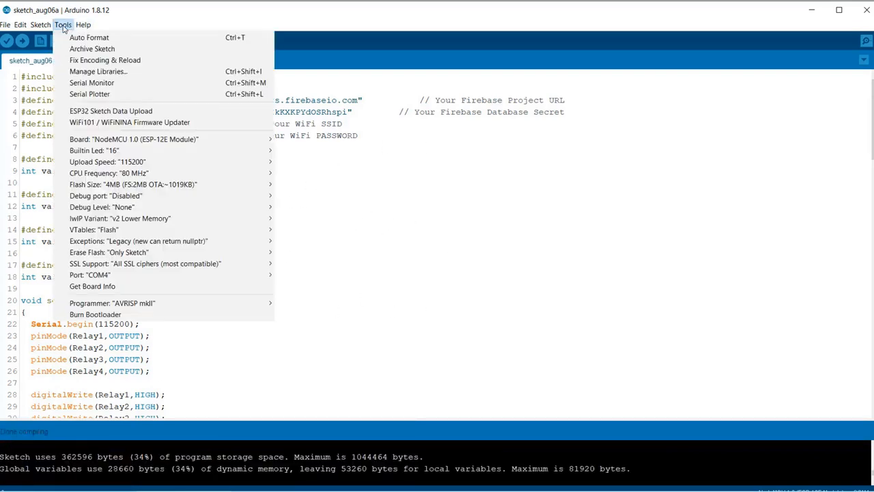
pyautogui.moveTo(148, 275)
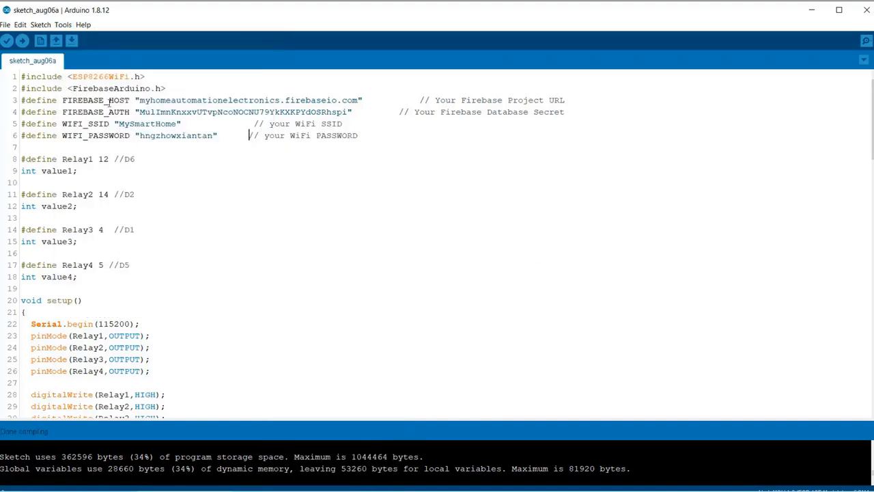
pyautogui.click(22, 41)
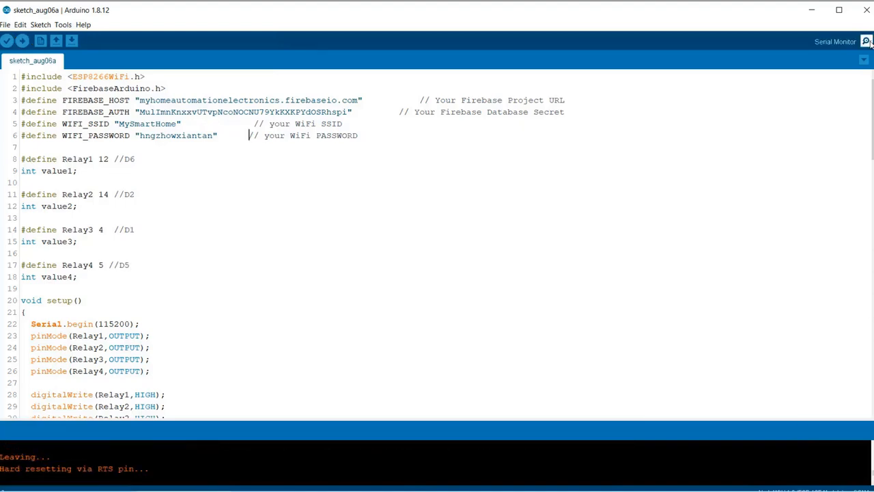
pyautogui.click(866, 41)
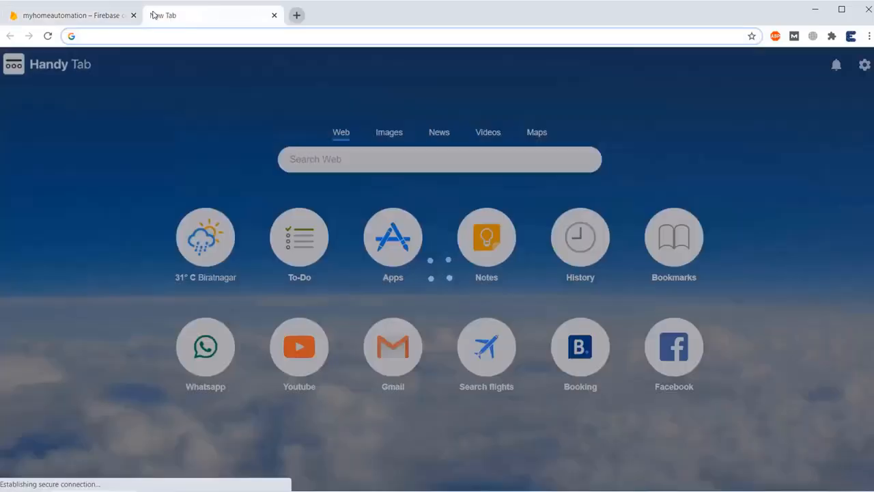
# Search for 'mit app inventor' and go to the MIT App Inventor website
pyautogui.write('mit app inventor')
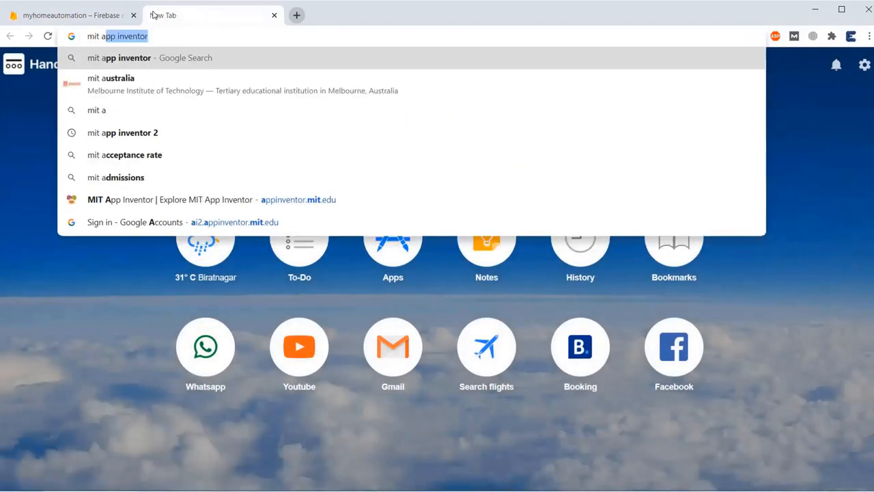
pyautogui.click(123, 132)
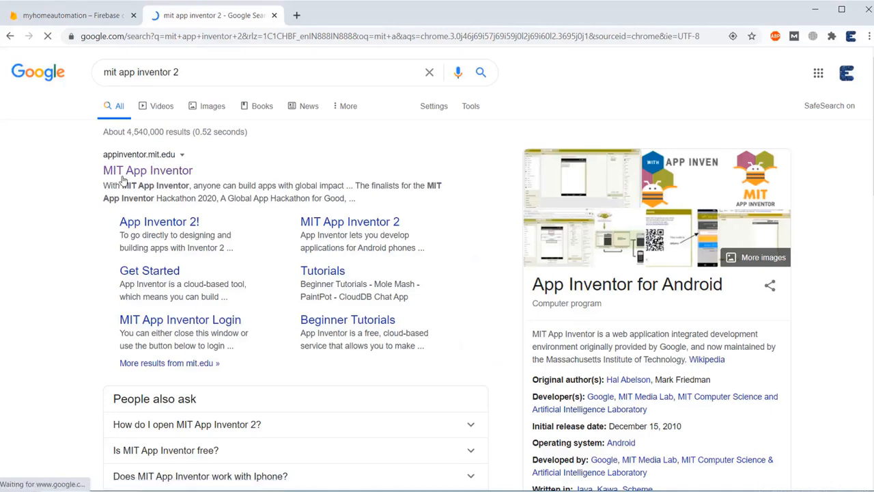
pyautogui.click(148, 170)
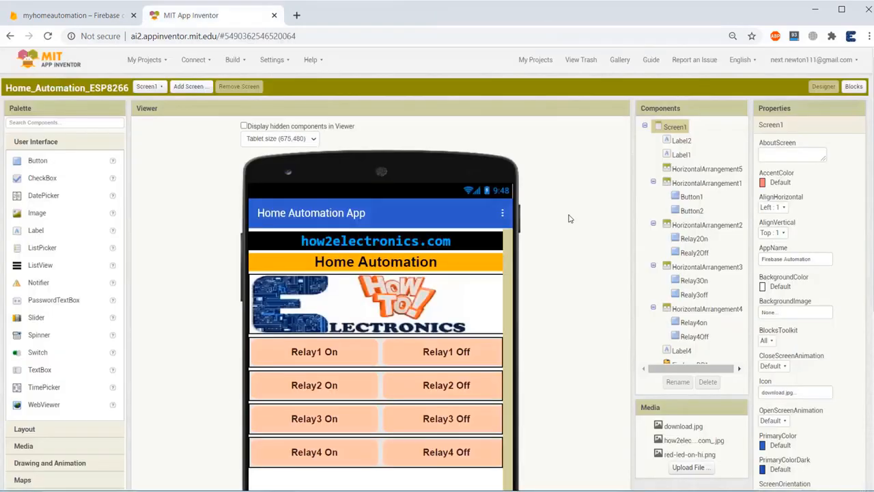
pyautogui.scroll(-3)
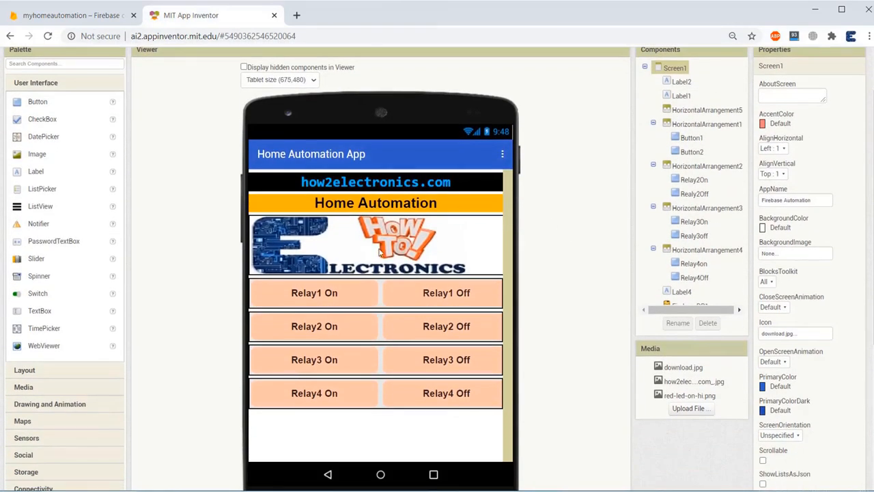
pyautogui.click(681, 82)
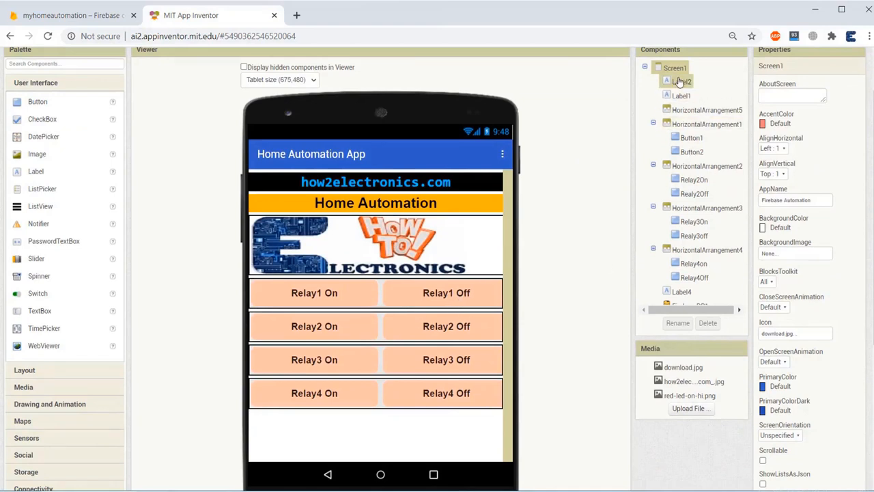
pyautogui.click(708, 109)
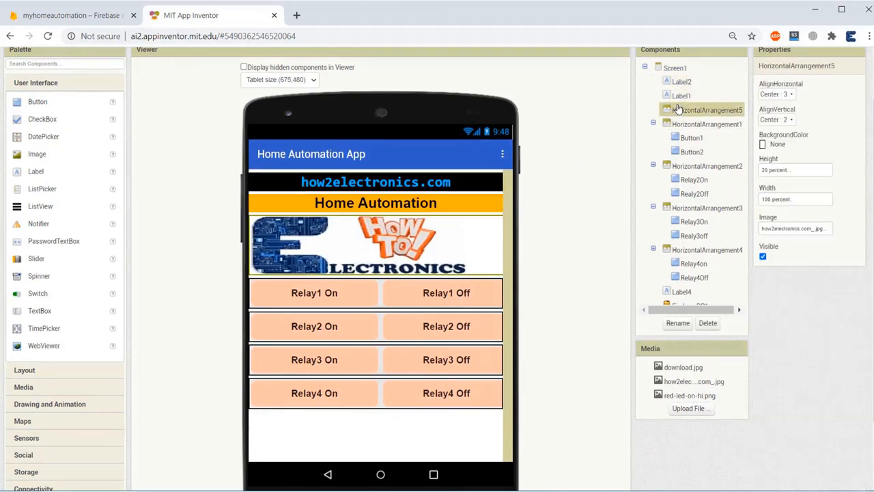
pyautogui.click(691, 136)
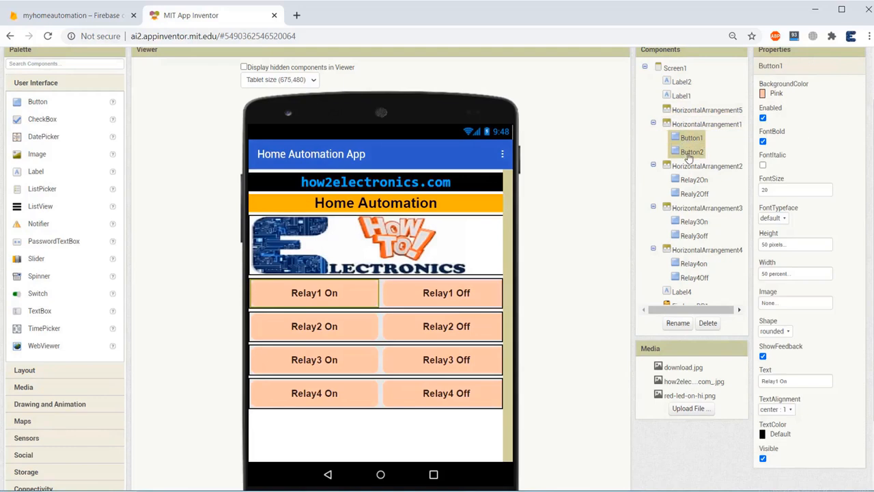
pyautogui.click(693, 194)
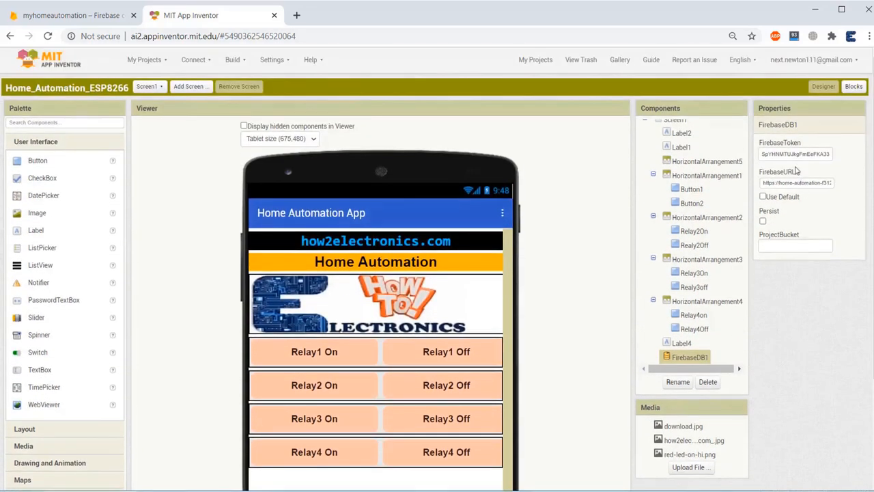
# Give FirebaseDB1 the database secret as FirebaseToken and the myhomeautomationelectronics database URL as FirebaseURL
pyautogui.click(795, 153)
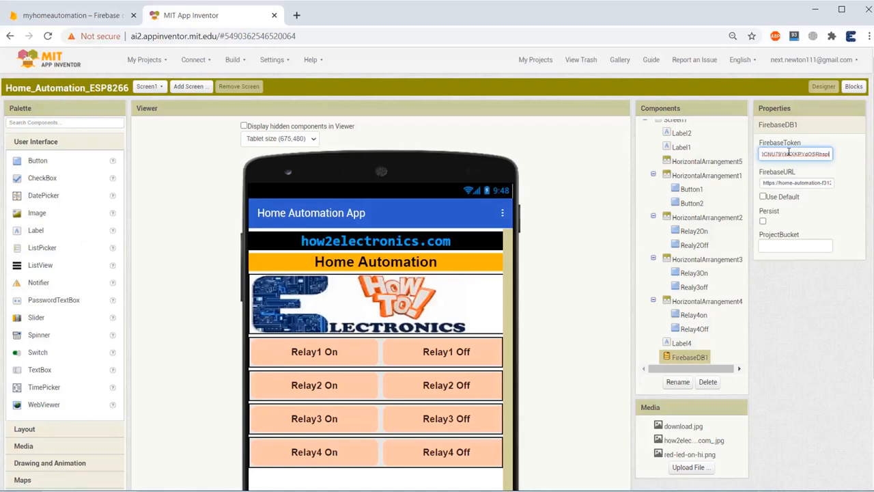
pyautogui.moveTo(173, 487)
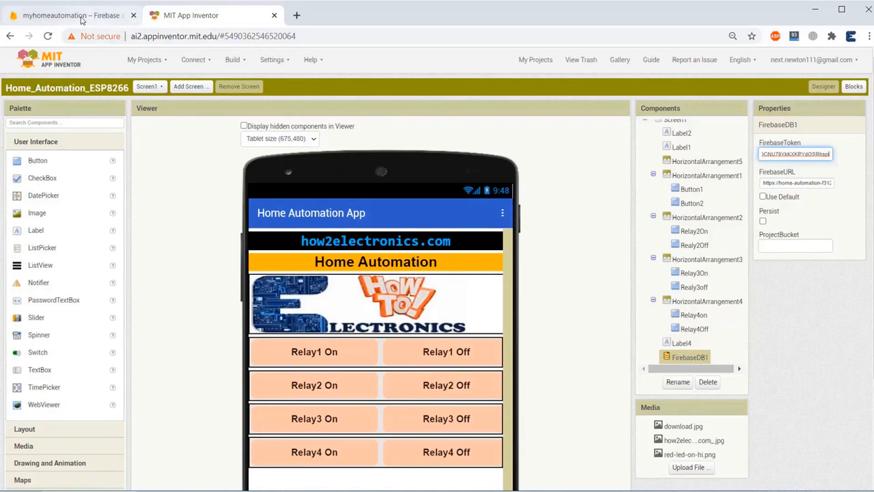
pyautogui.click(68, 15)
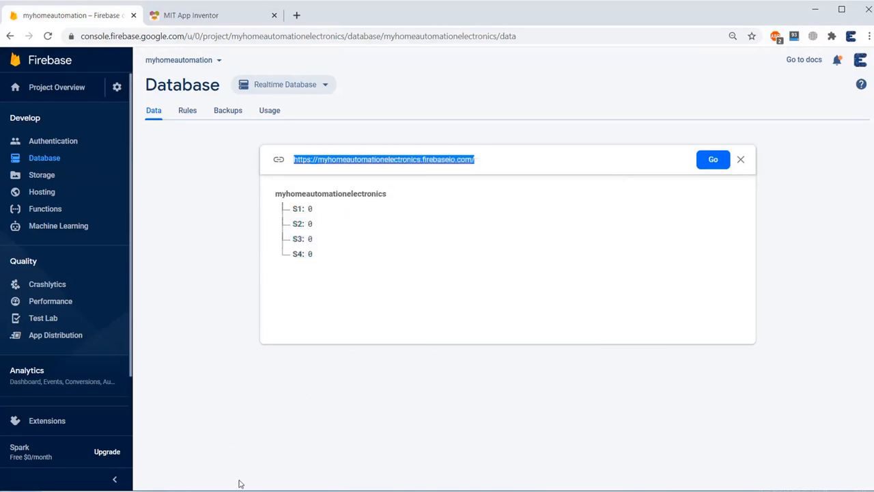
pyautogui.click(211, 15)
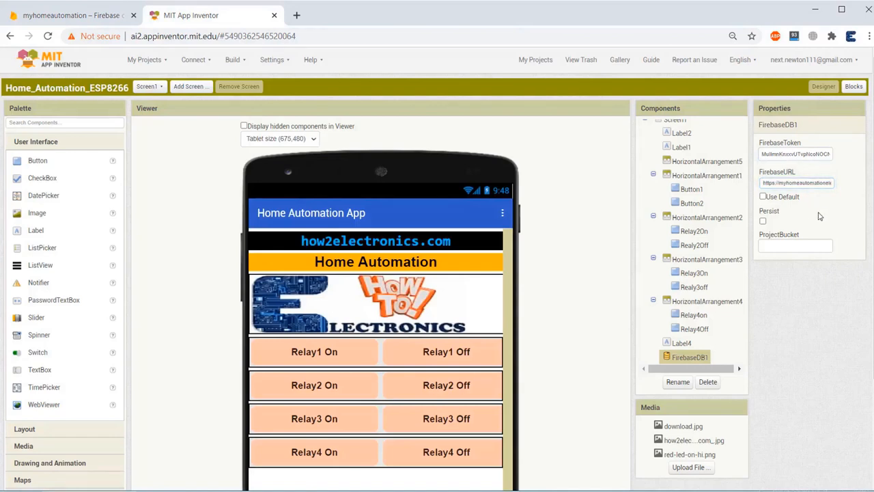
pyautogui.moveTo(573, 172)
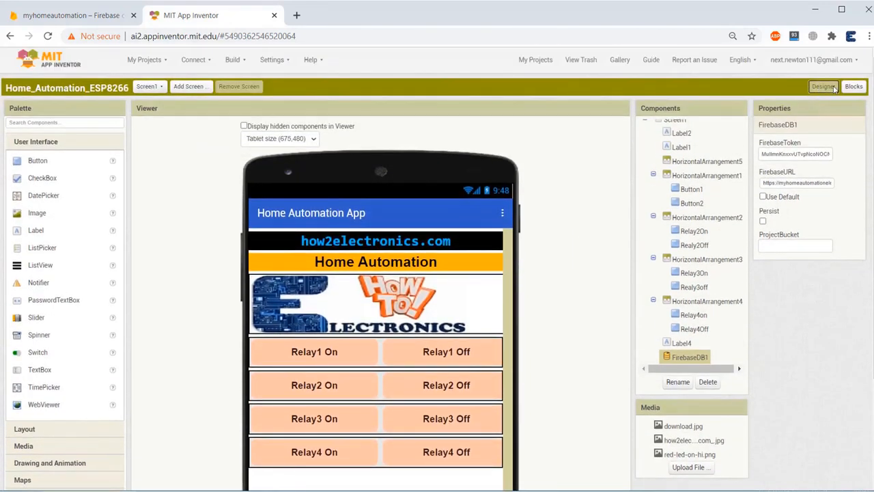
pyautogui.click(853, 87)
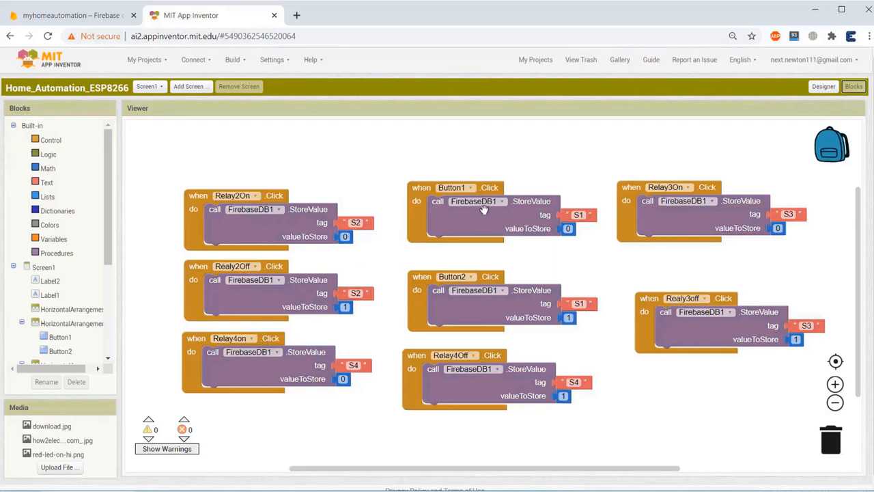
pyautogui.moveTo(667, 206)
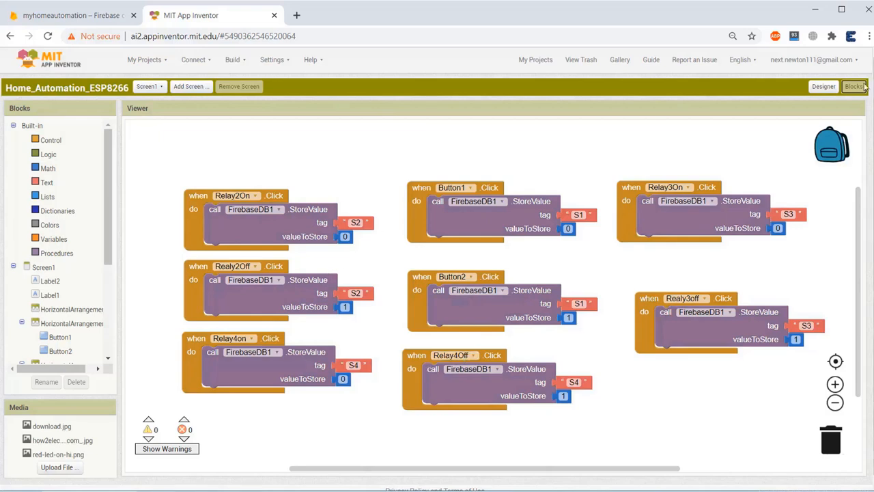
pyautogui.click(823, 86)
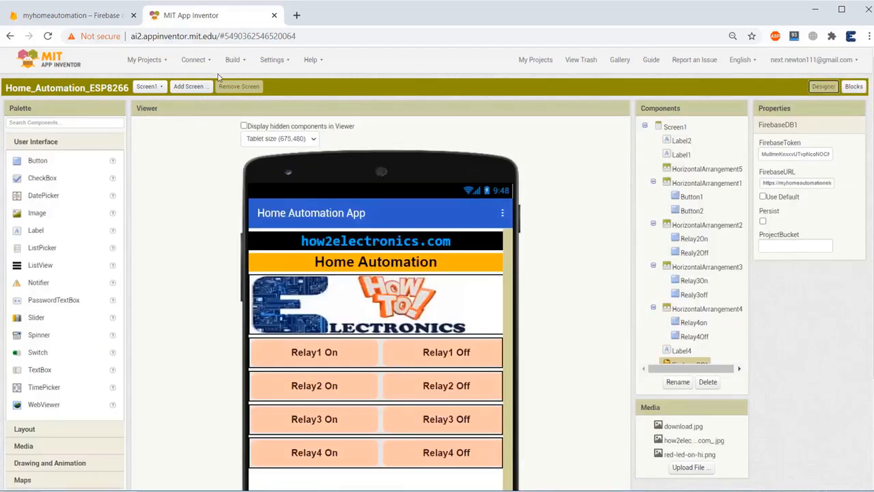
# Build the Home Automation app as an .apk with a QR code for download
pyautogui.click(232, 60)
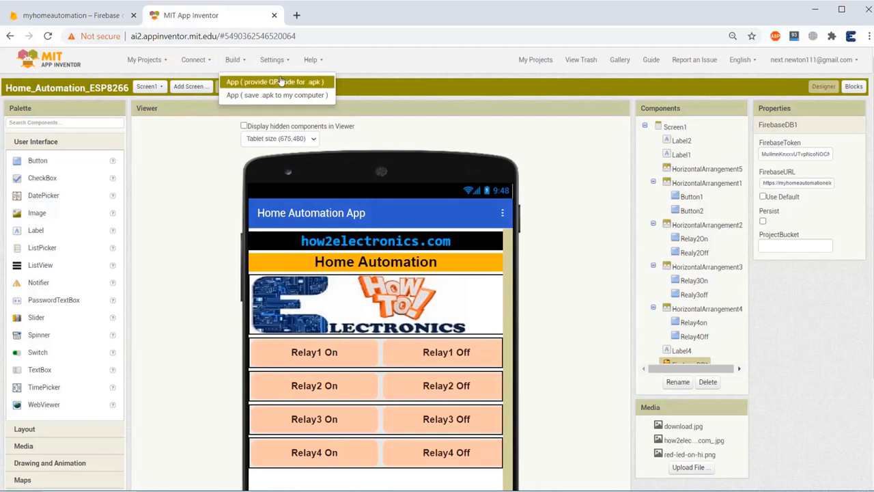
pyautogui.moveTo(276, 95)
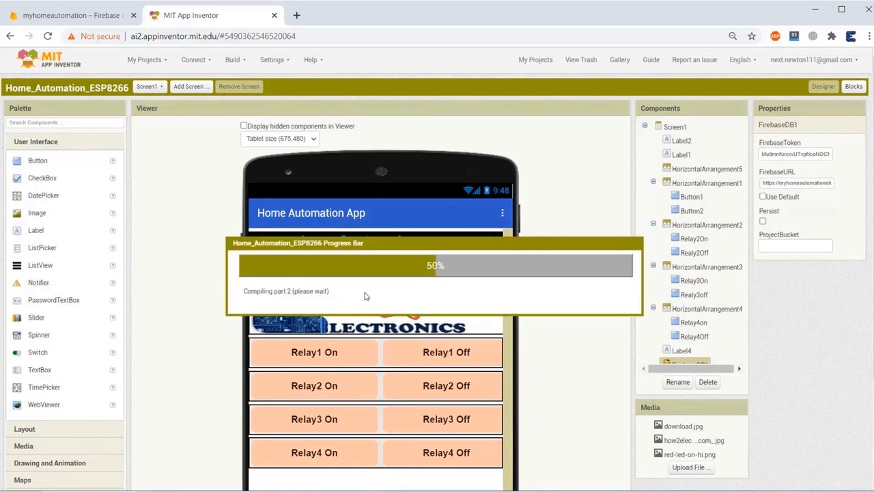
pyautogui.moveTo(844, 372)
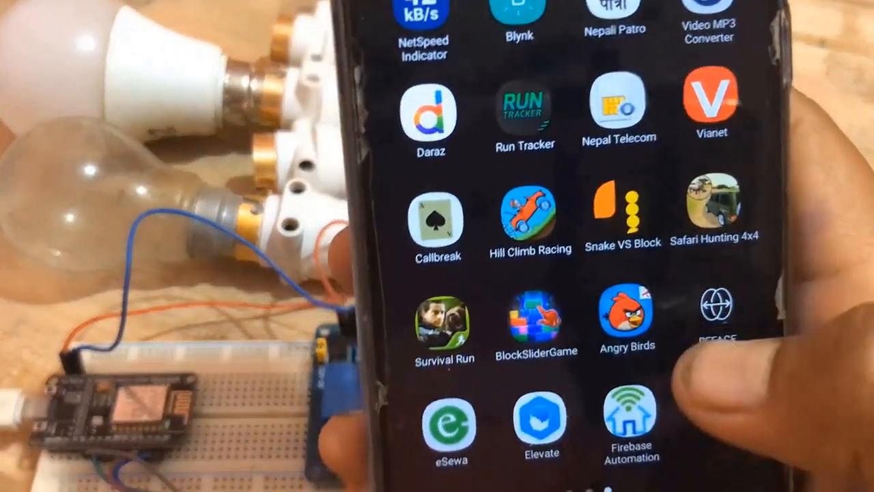
# Launch the Firebase Automation app on the phone and switch the relays on to light the bulbs
pyautogui.click(631, 417)
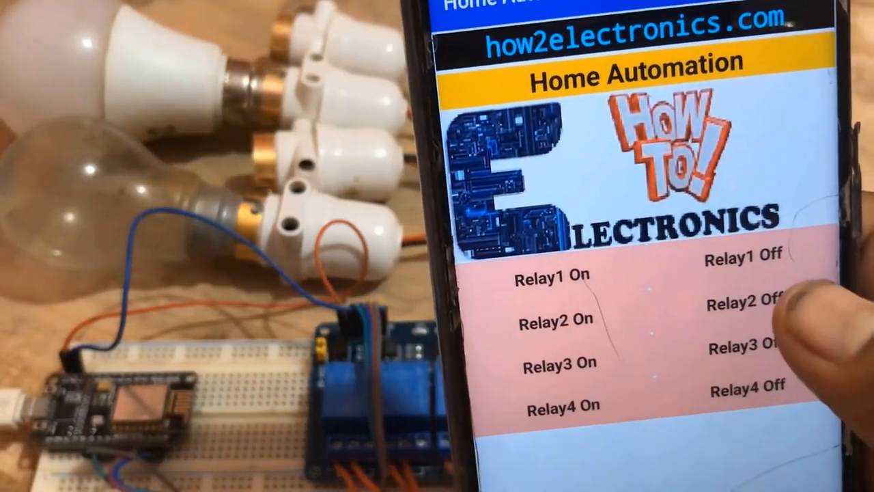
pyautogui.click(737, 303)
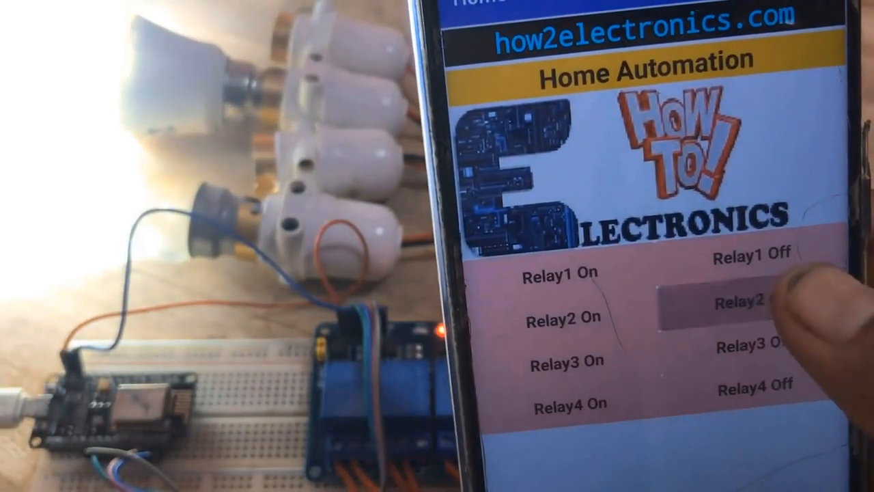
pyautogui.click(749, 302)
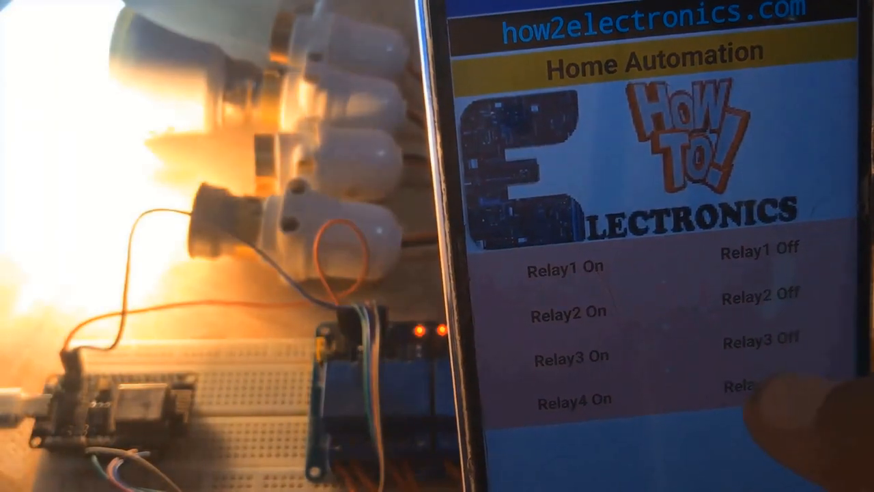